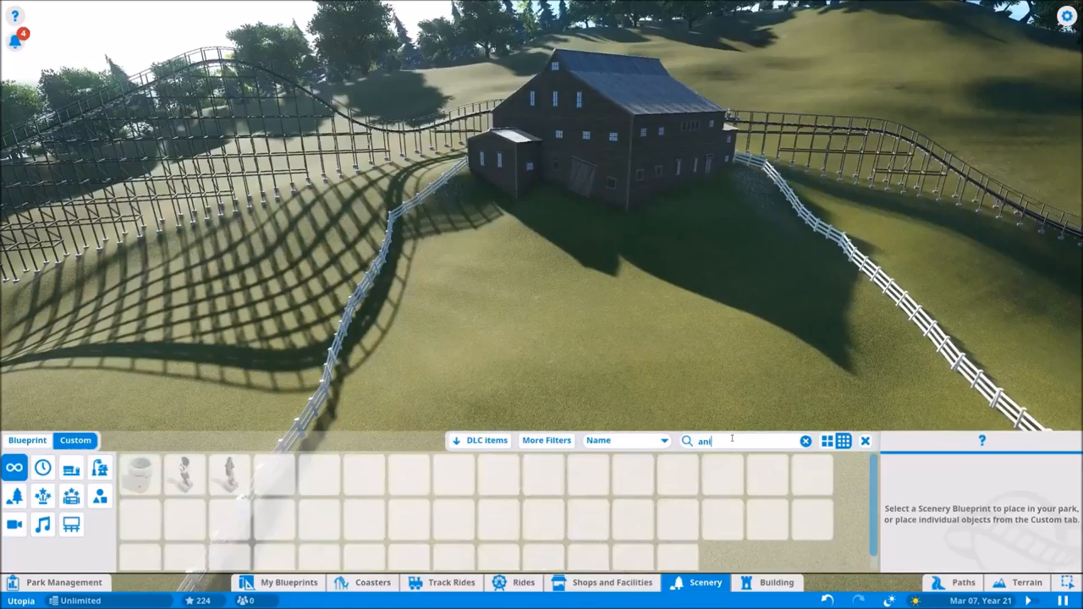
Scatter bare dead trees and a desert shrub over the hillside by the barn and coaster.
click(228, 474)
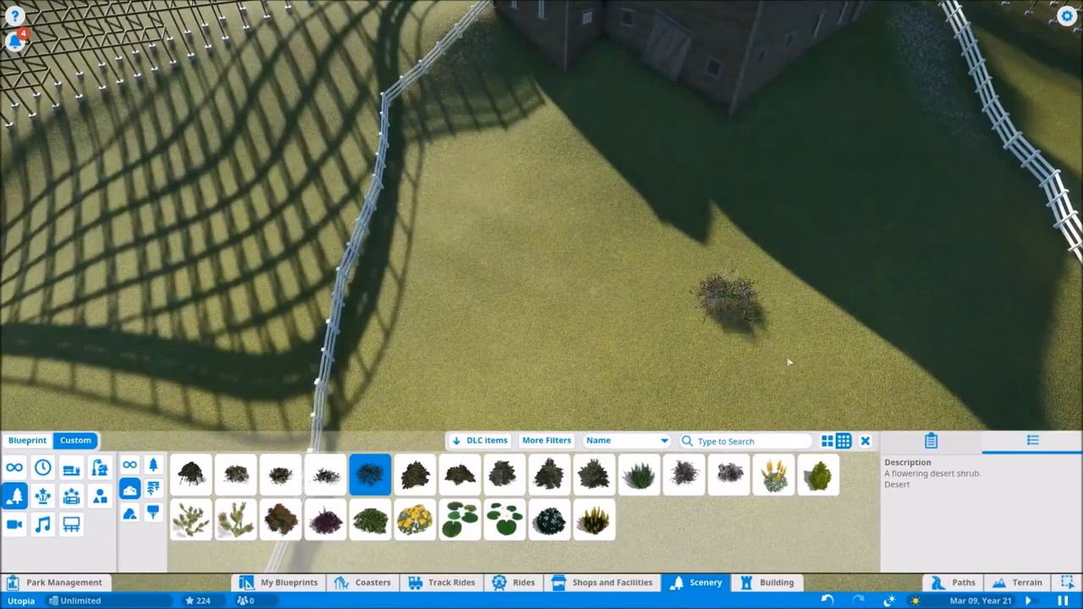
click(1024, 582)
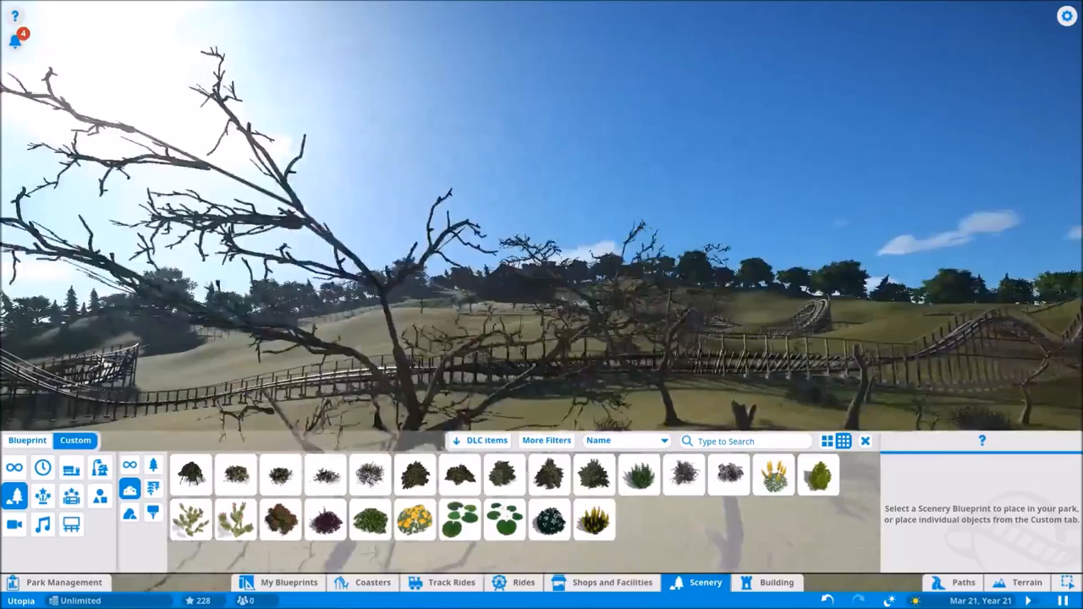
Brush dry grass textures onto the dead-tree hillside and build a railed cobblestone stairway.
click(1026, 582)
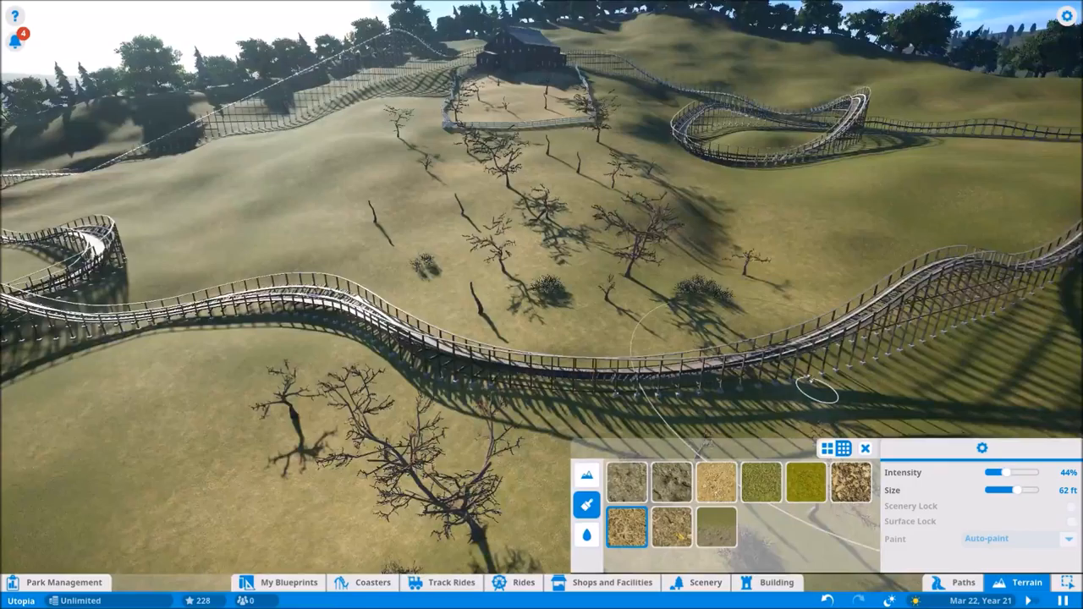
click(962, 582)
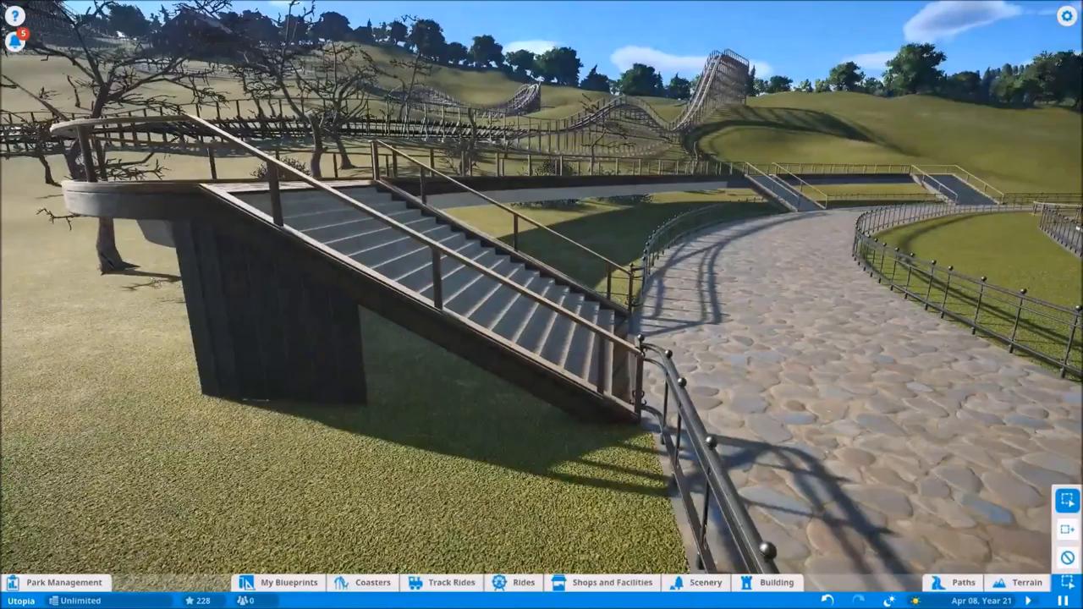
Place cylinder supports under the raised walkway bridge and begin renaming the tall ride.
click(964, 582)
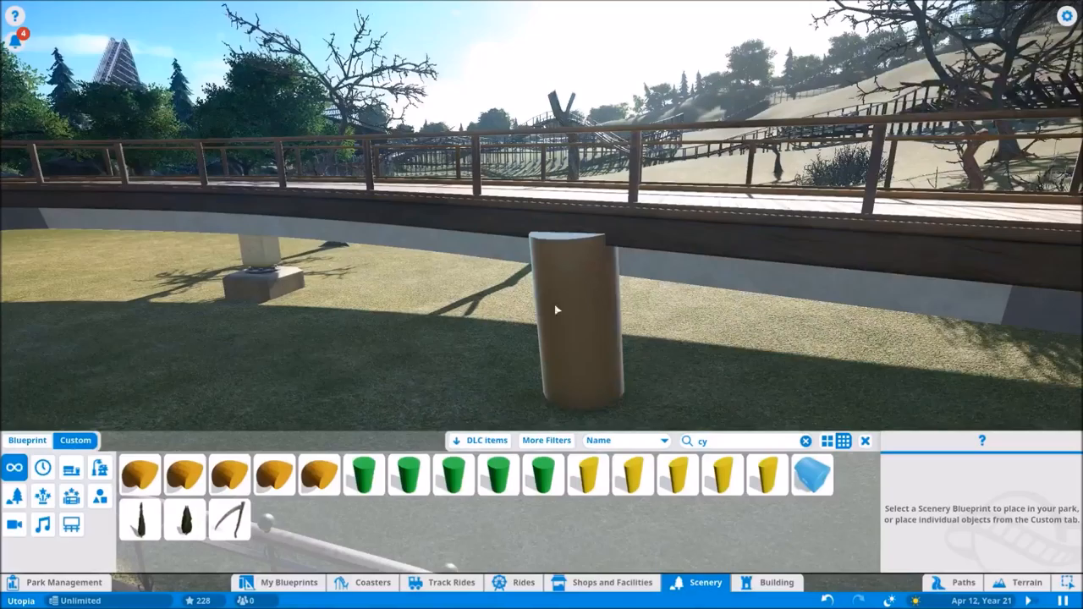
click(963, 582)
text(Pre)
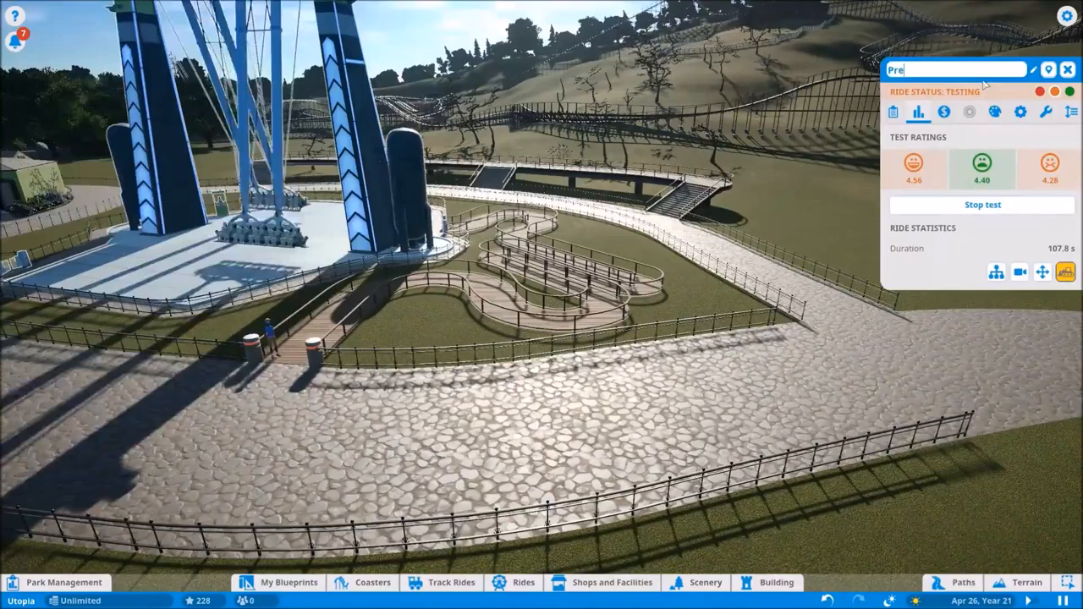
Line the tall ride's plaza grass beds with shrubs and flower beds.
click(696, 582)
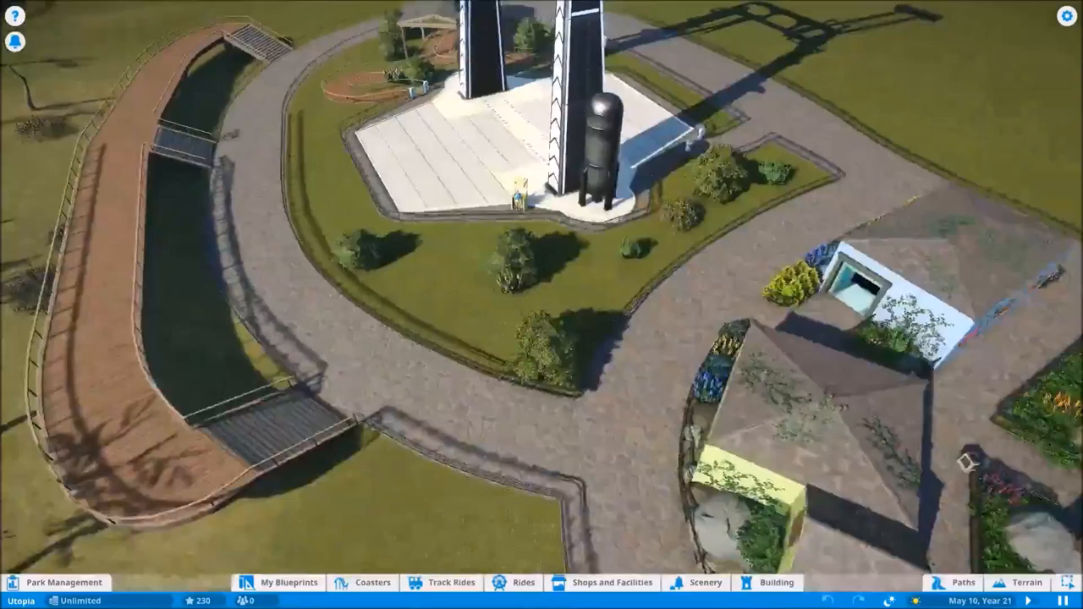
Plant Black Spruce and leafy trees around the tall ride's platform.
click(705, 582)
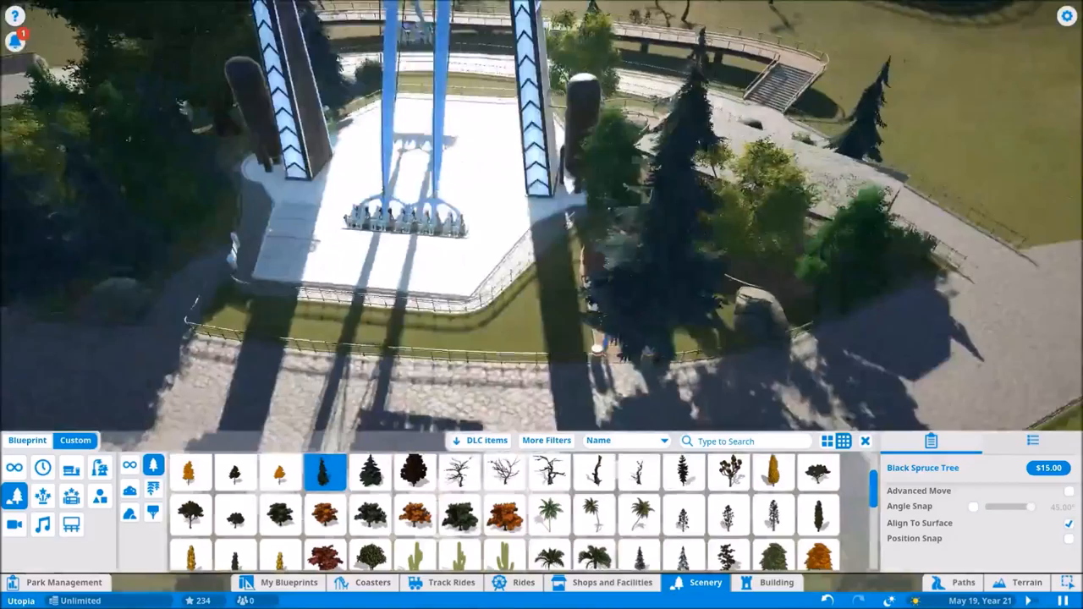
click(963, 582)
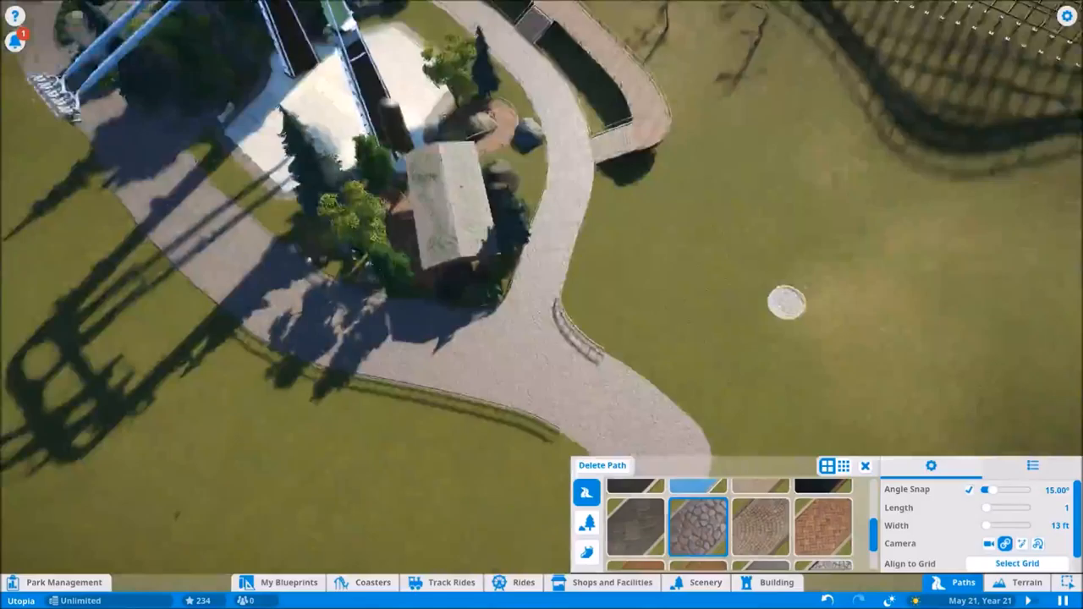
Leave path editing and browse the Scenery > Custom Trees category.
click(703, 582)
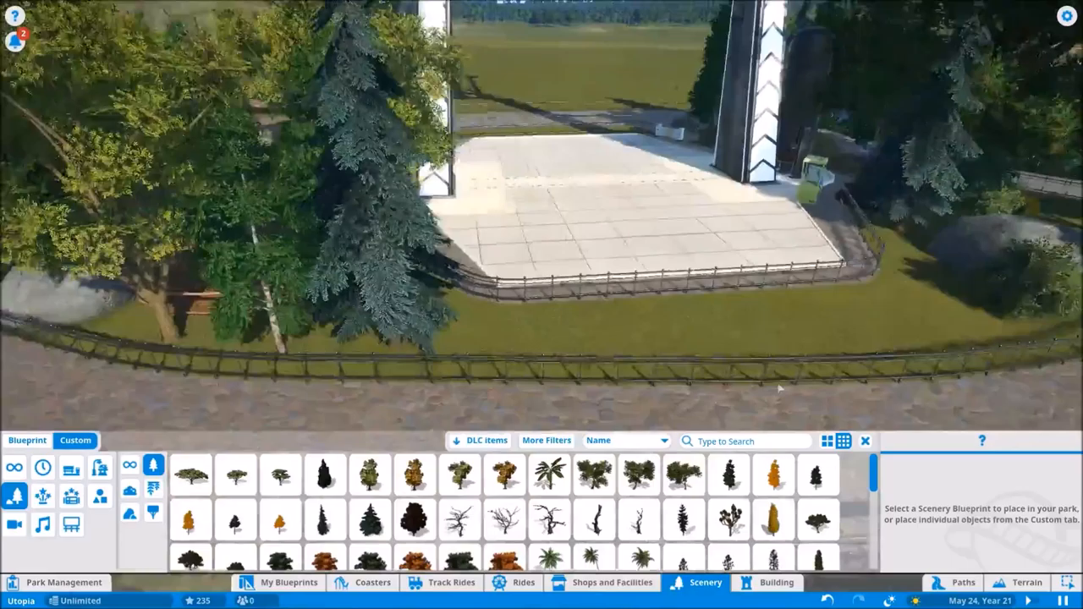
Fill the grass bed beside the station path with bushes and position a wooden sign.
click(414, 474)
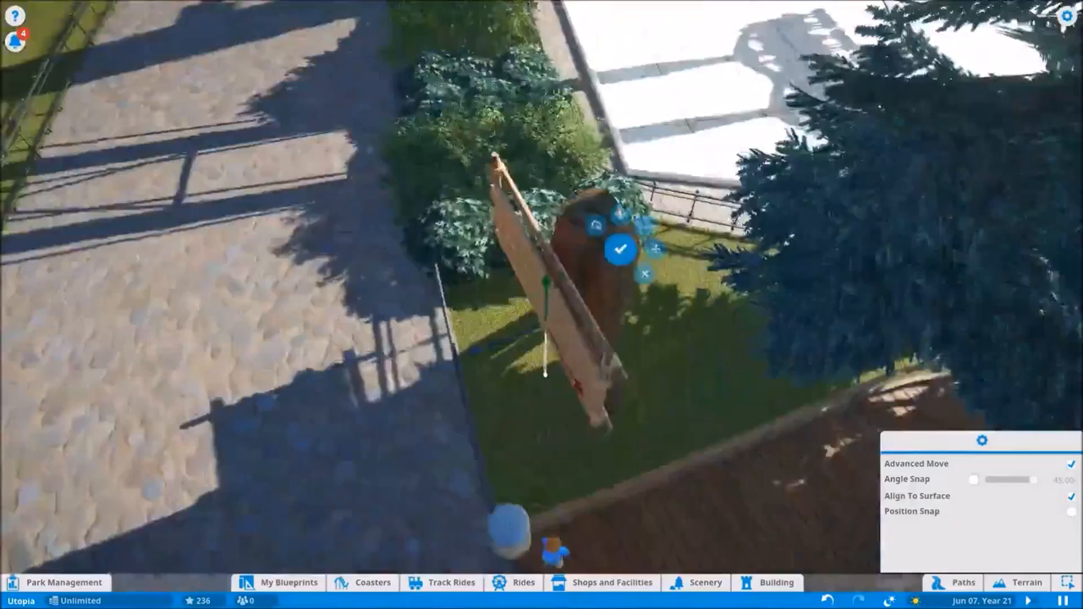
Confirm the Predator sign and recolour the White Floral Bush light blue (3FD7D9).
click(622, 247)
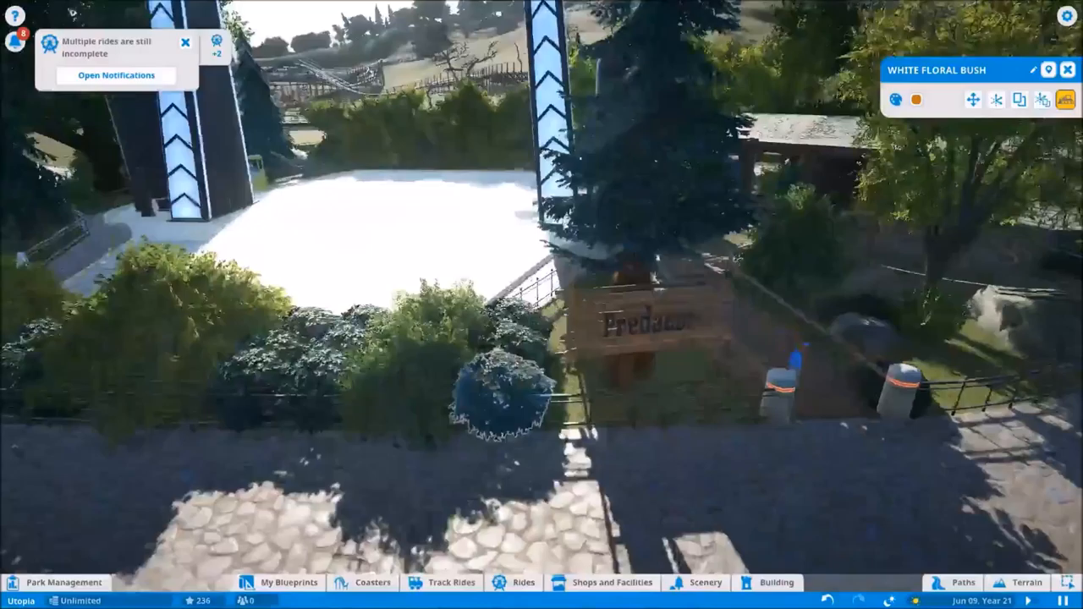
click(894, 100)
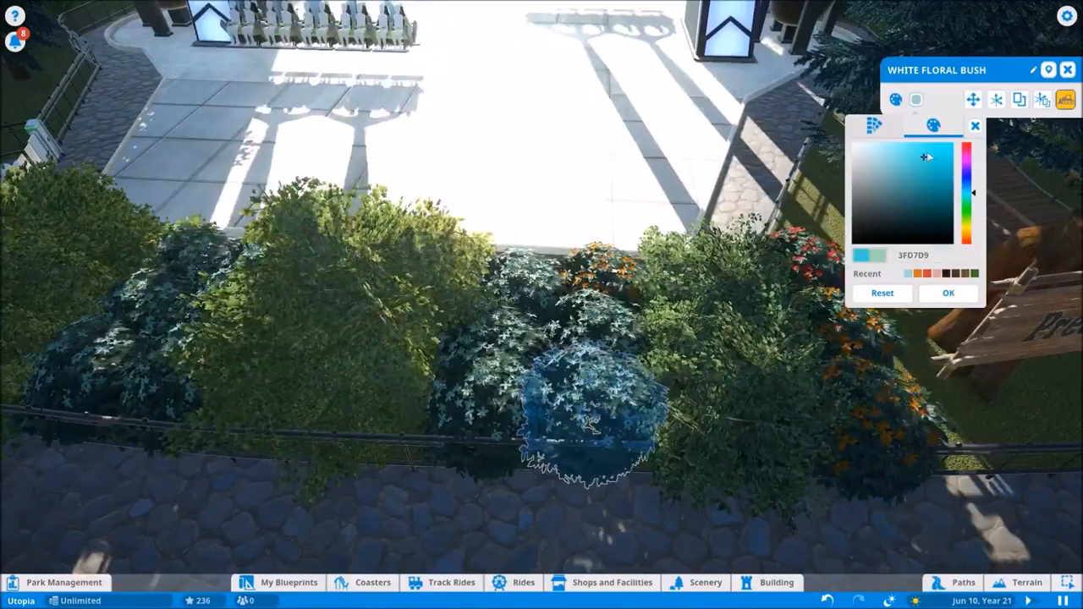
click(948, 292)
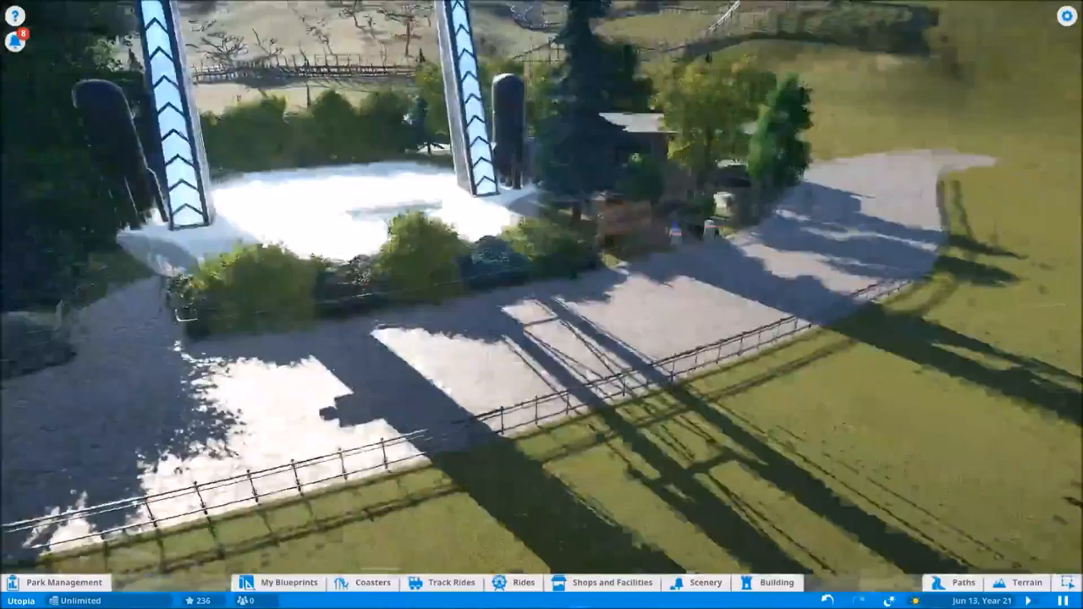
Add more White Floral Bushes by the station and select Green Bush 1 (Large).
click(704, 582)
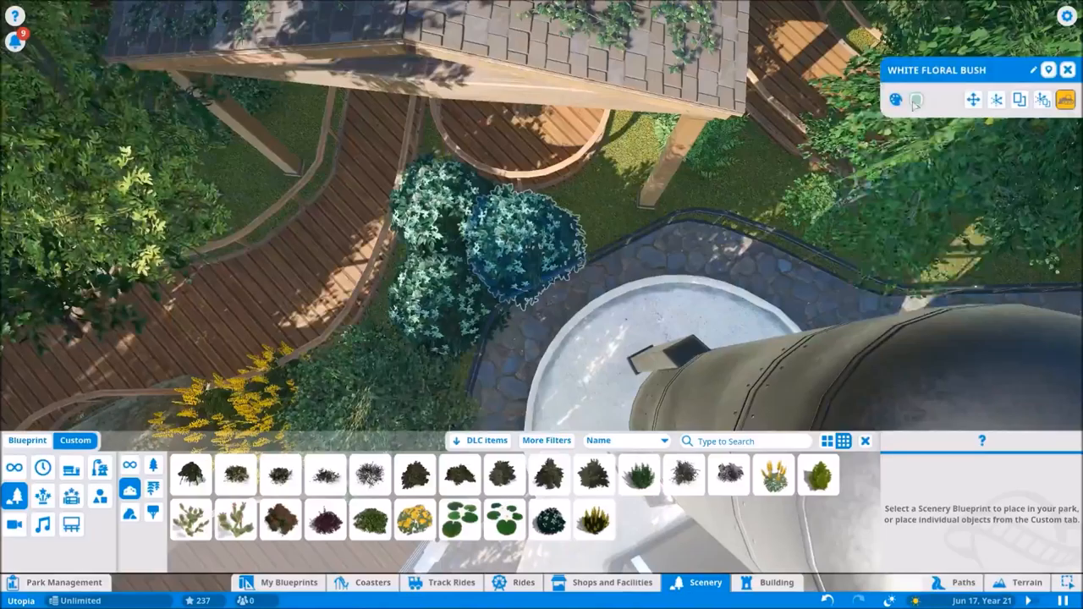
click(458, 475)
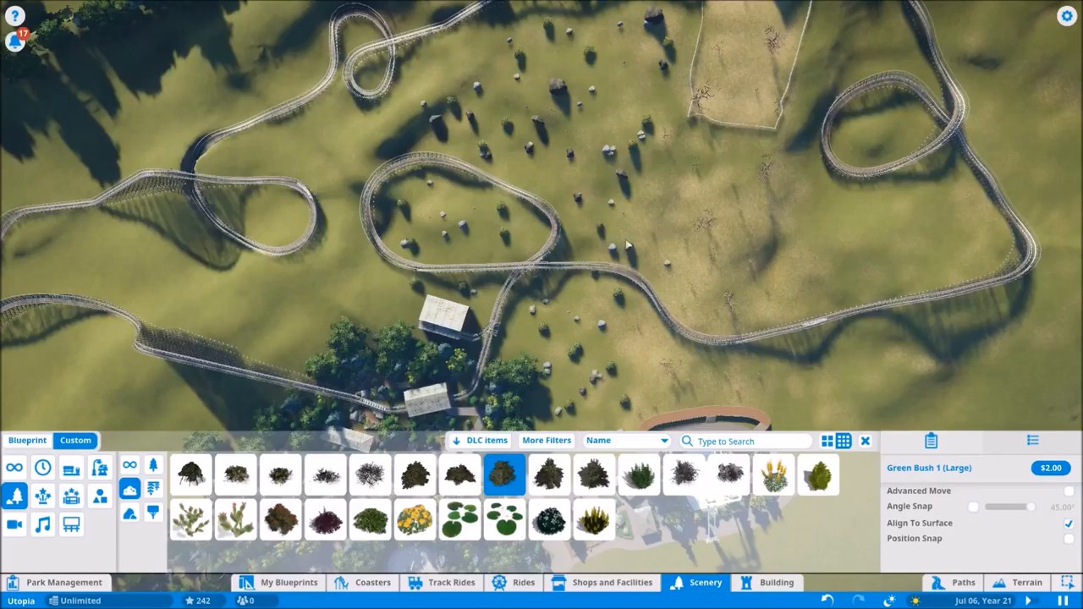
Choose Green Leafy Bush to dot among the rocks on the hillside.
click(637, 474)
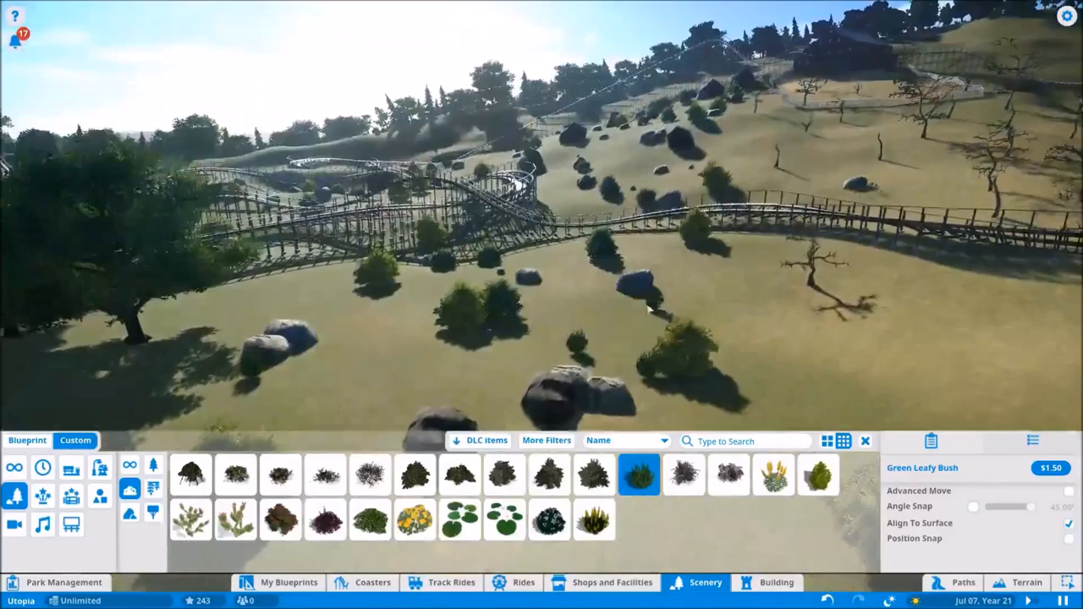